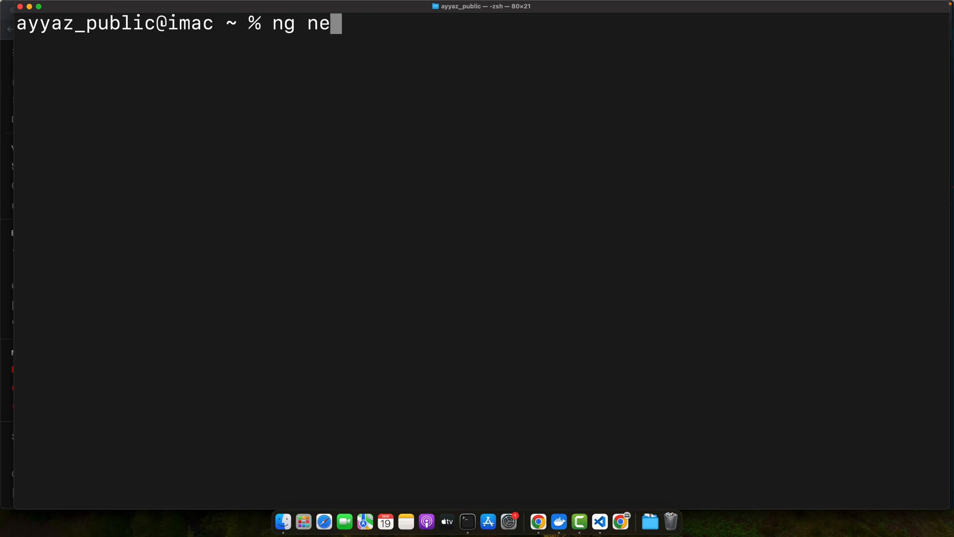
Clear the unfinished new-project command and run 'ng g component data-display' in a new terminal
type("w project-nam")
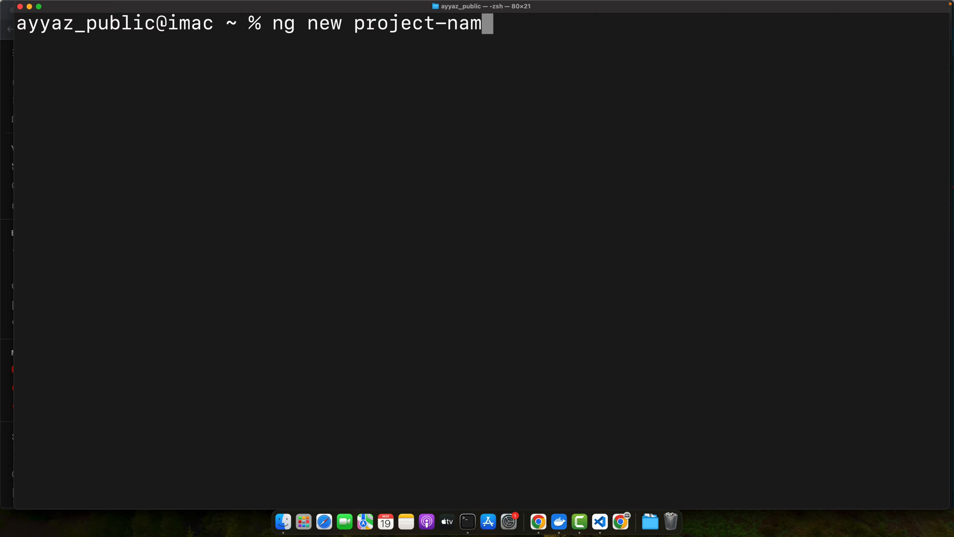
key("ctrl+u")
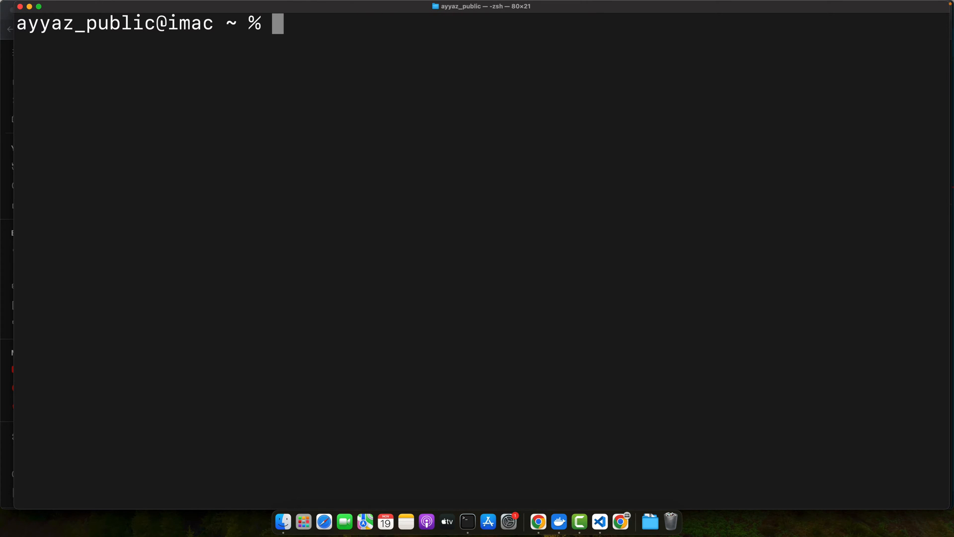
mouse_move(406, 522)
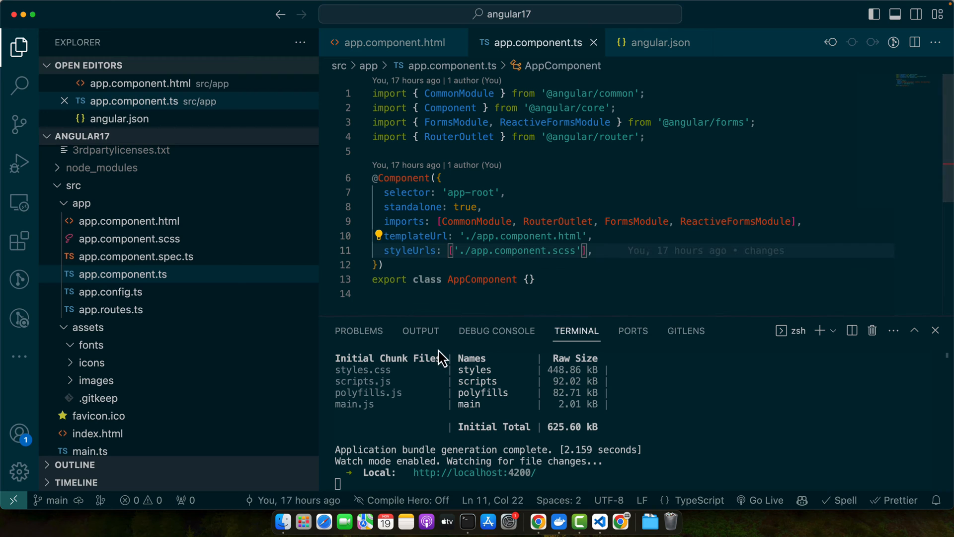
mouse_move(279, 146)
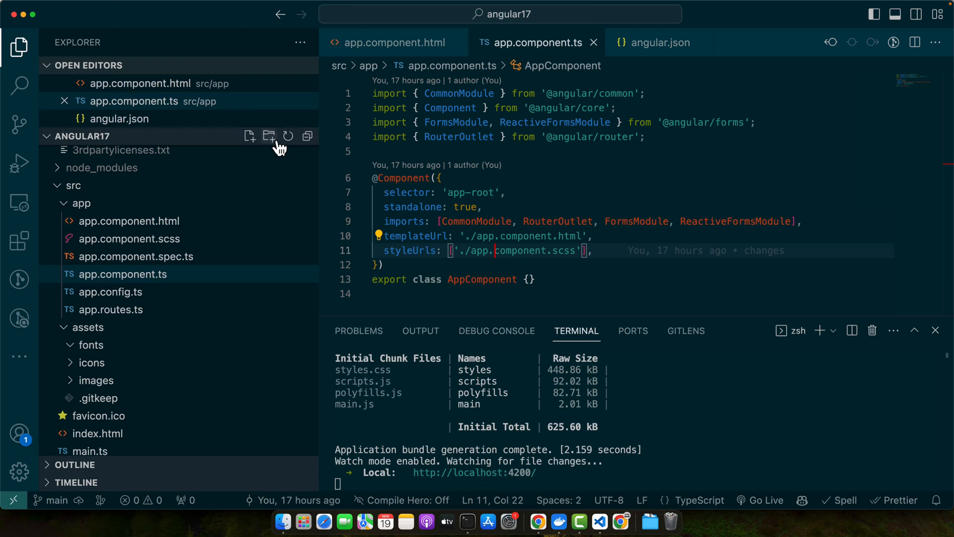
mouse_move(176, 205)
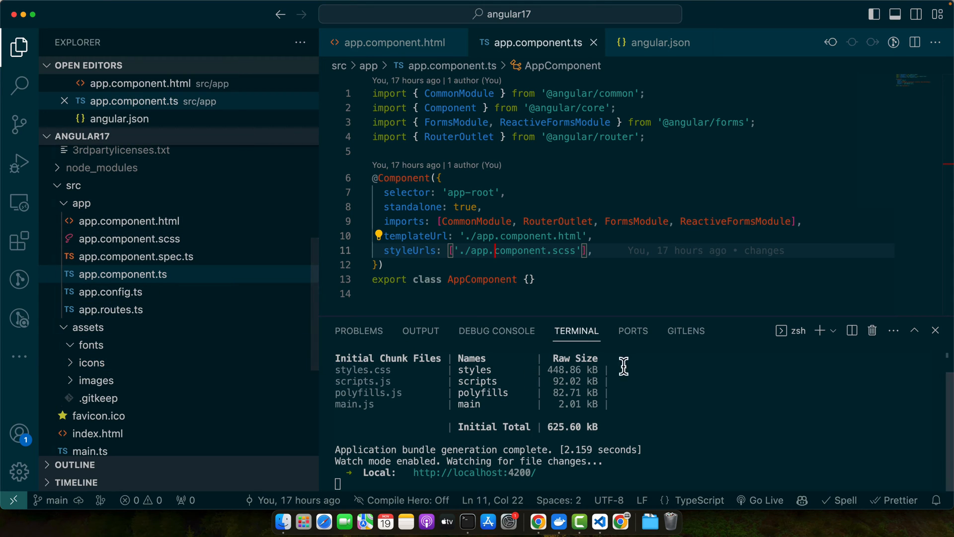
left_click(821, 331)
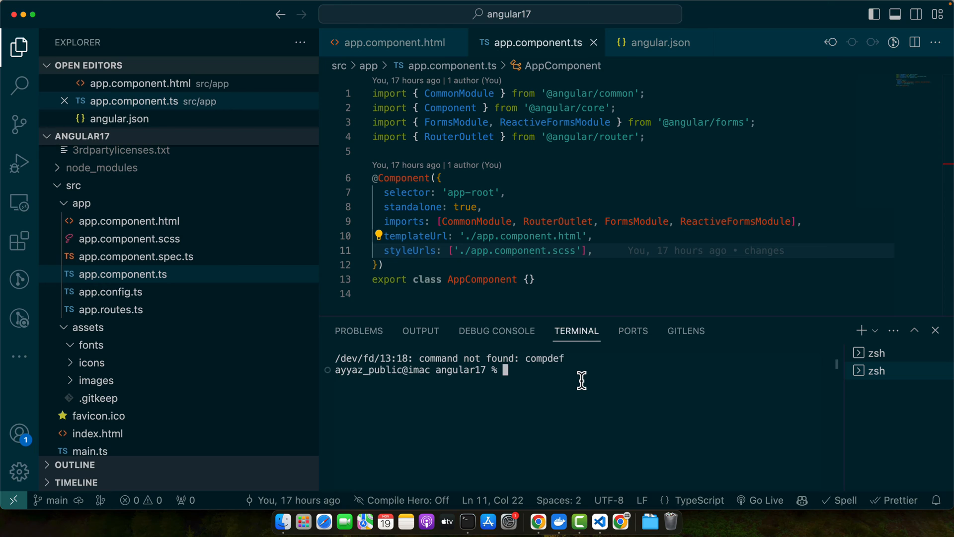
type("ng g component data-display")
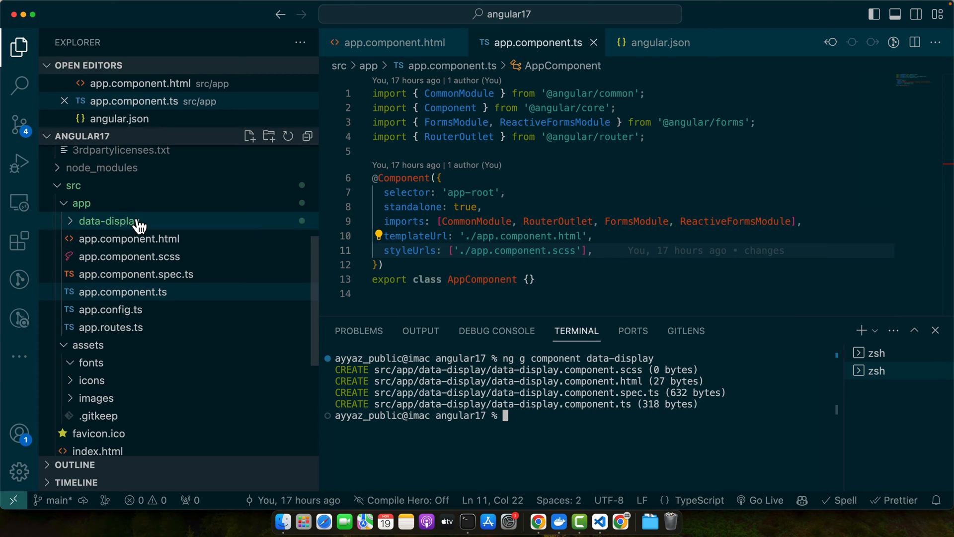
Add DataDisplayComponent to the root imports and place <app-data-display> in app.component.html
left_click(449, 220)
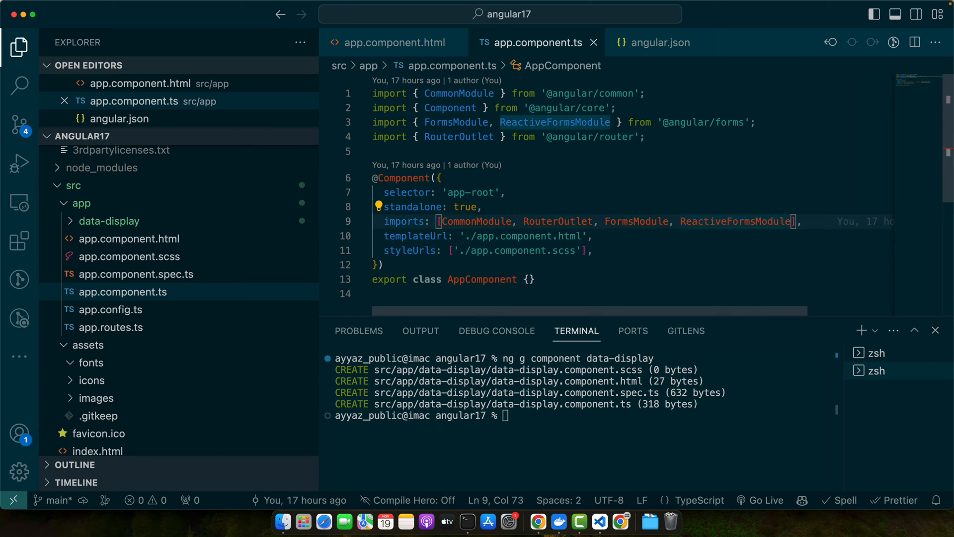
type("DataDisplayComponent,")
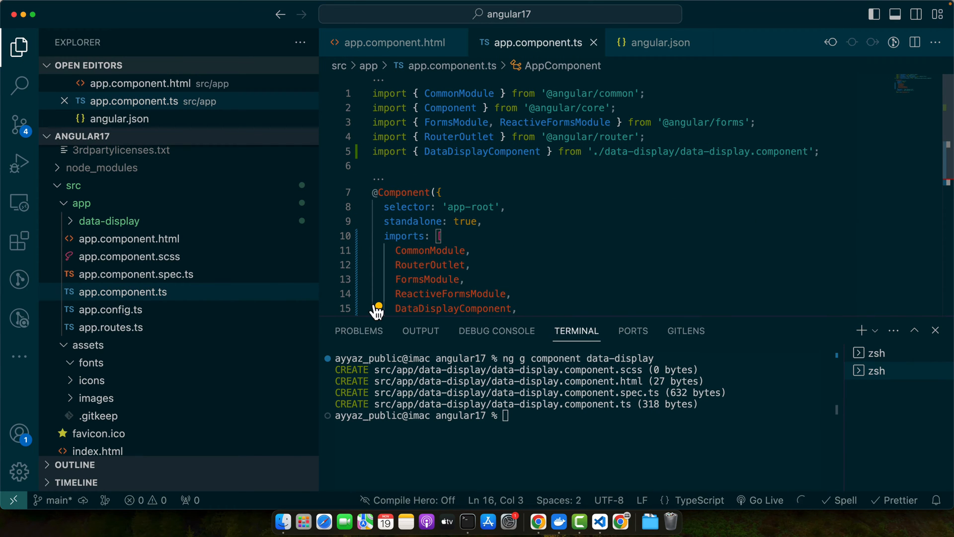
left_click(394, 43)
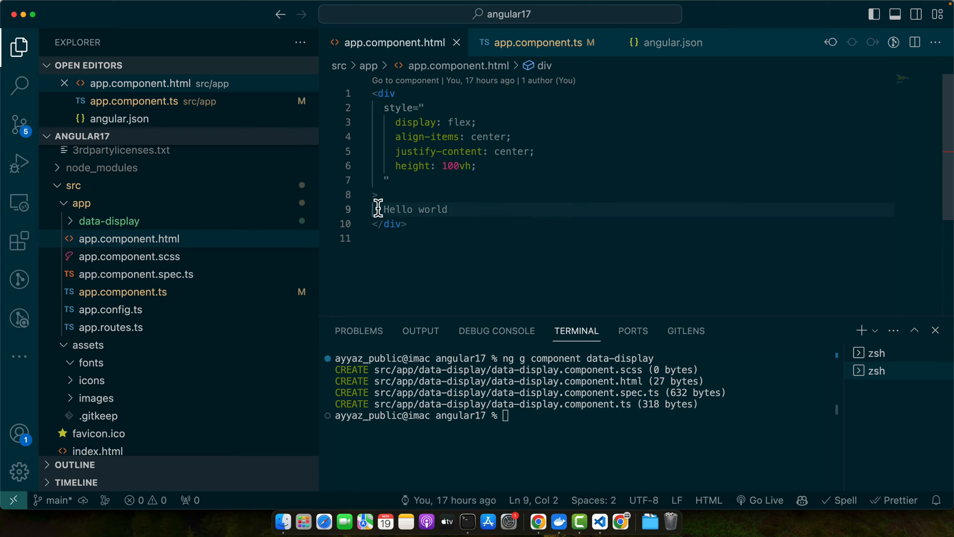
type("<app-data-display")
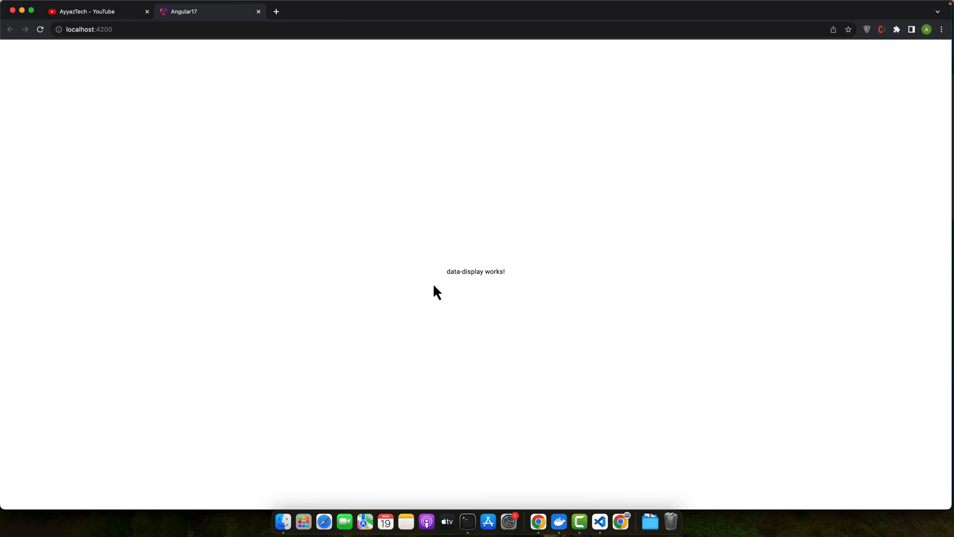
Check the localhost:4200 tab in Chrome for 'data-display works!'
left_click(600, 521)
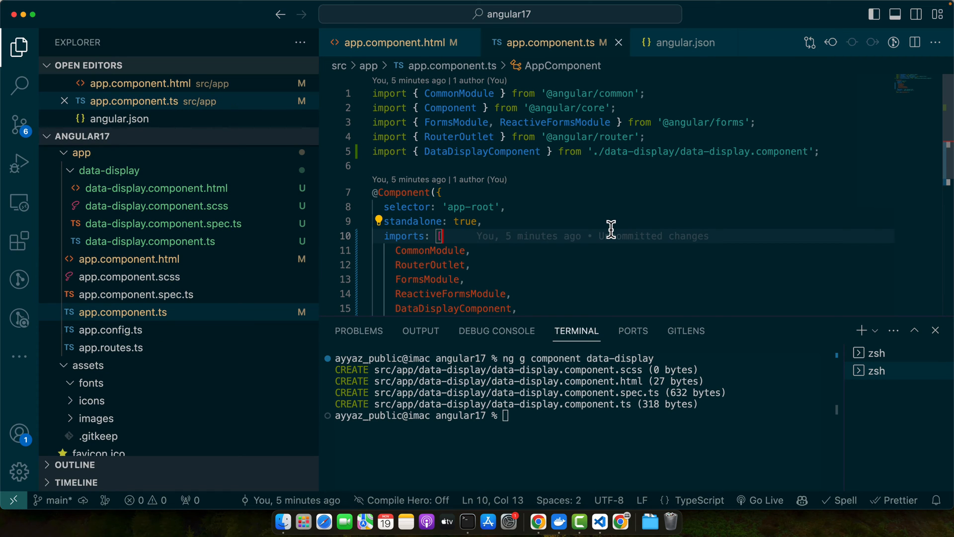
mouse_move(457, 122)
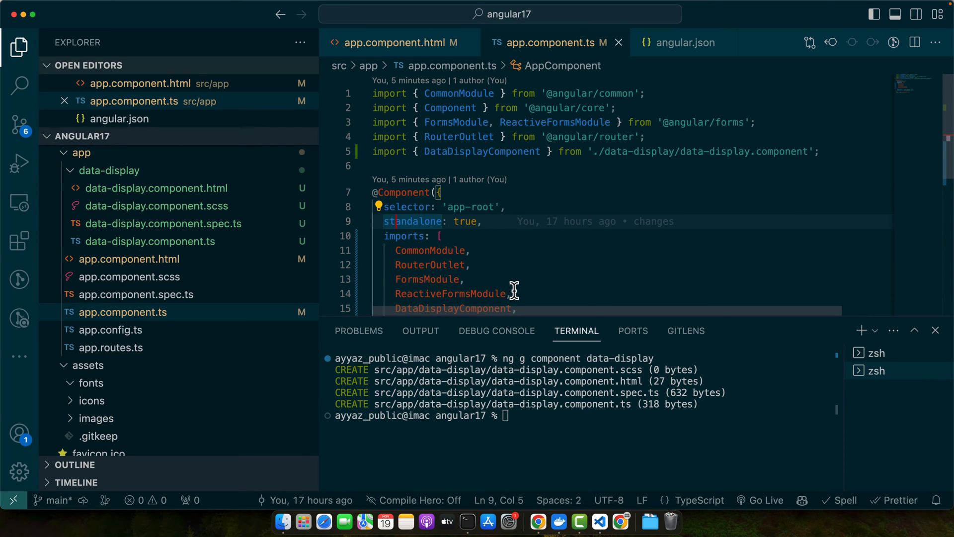
scroll("down", 3)
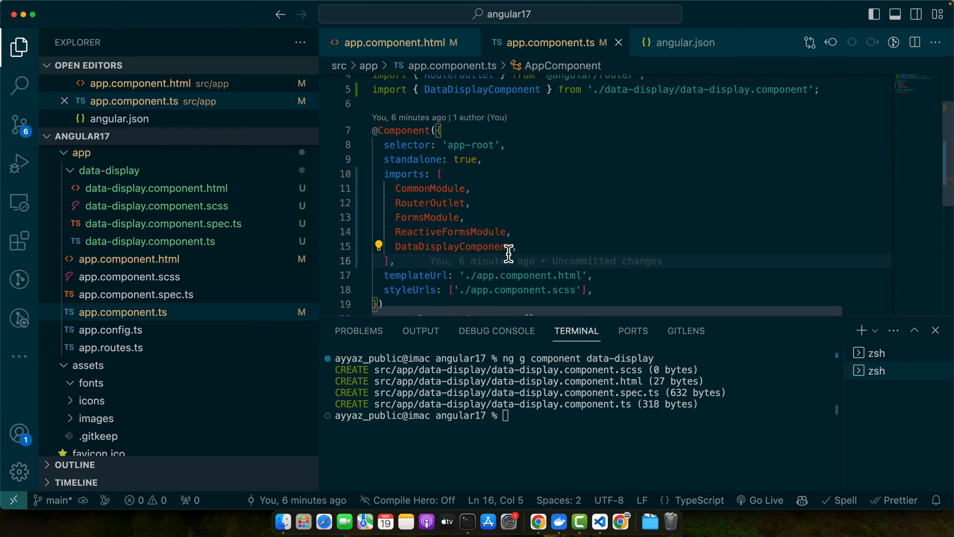
scroll("down", 3)
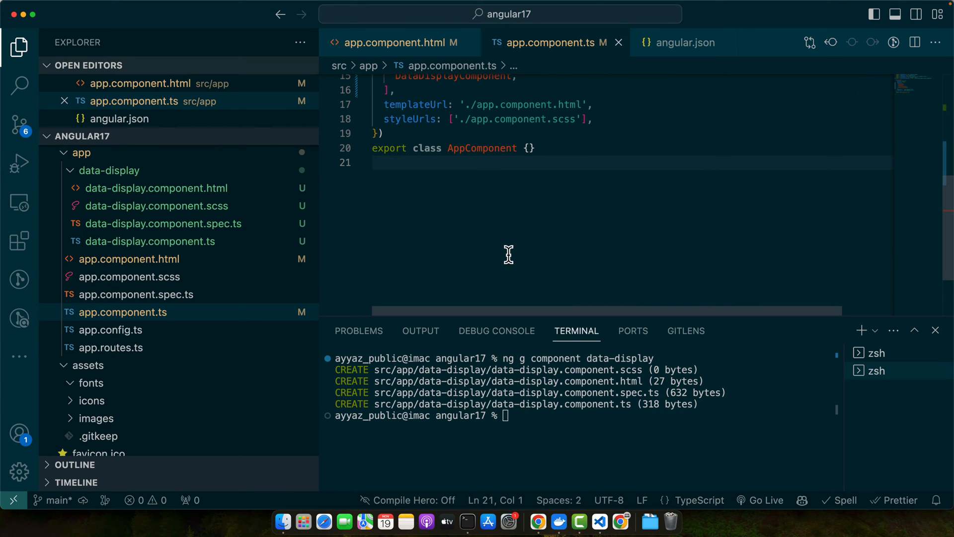
mouse_move(218, 247)
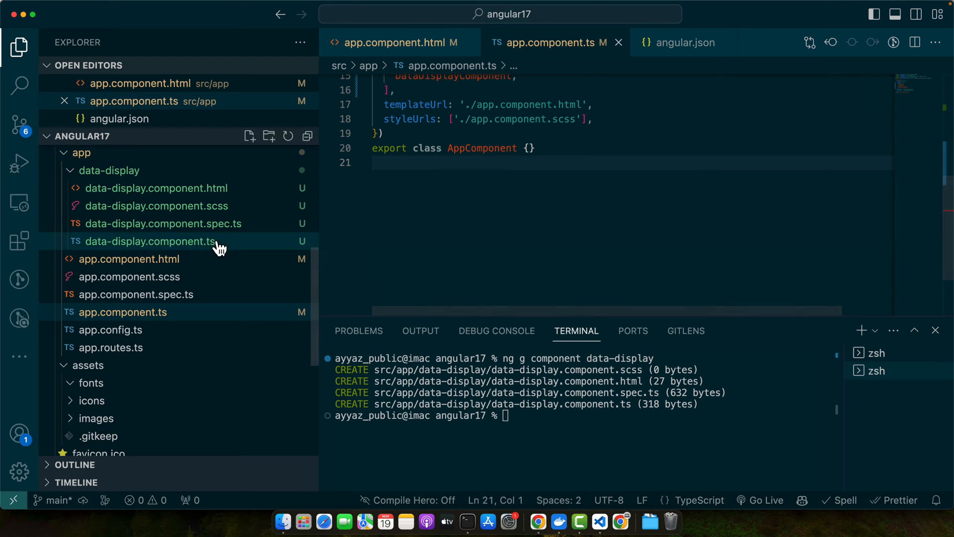
In data-display.component.ts, add 'httpClient = inject(HttpClient)' with HttpClient auto-imported
left_click(151, 242)
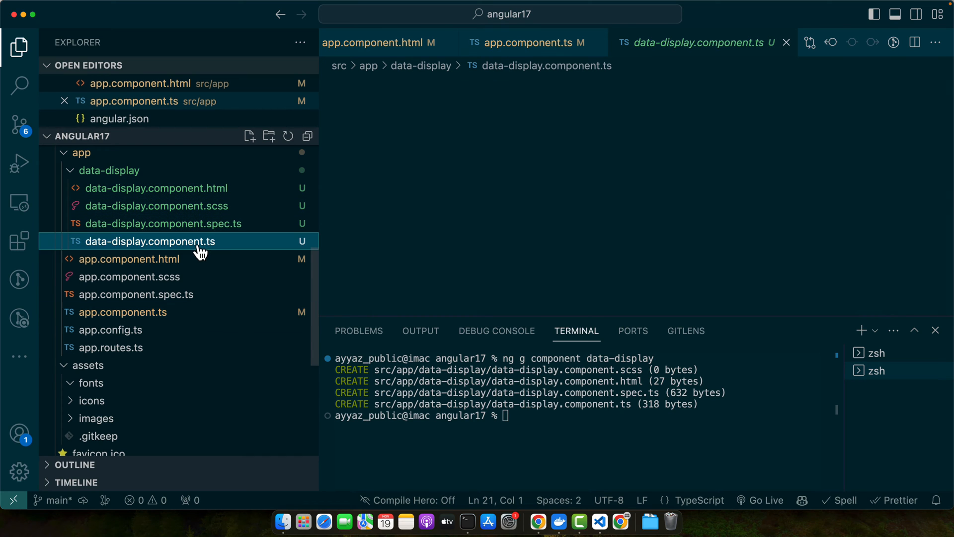
left_click(167, 241)
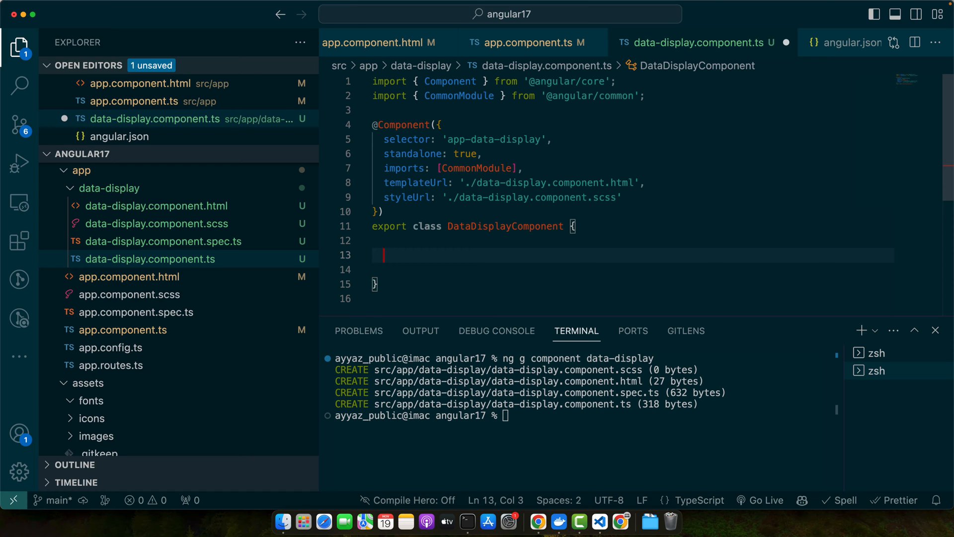
type("service")
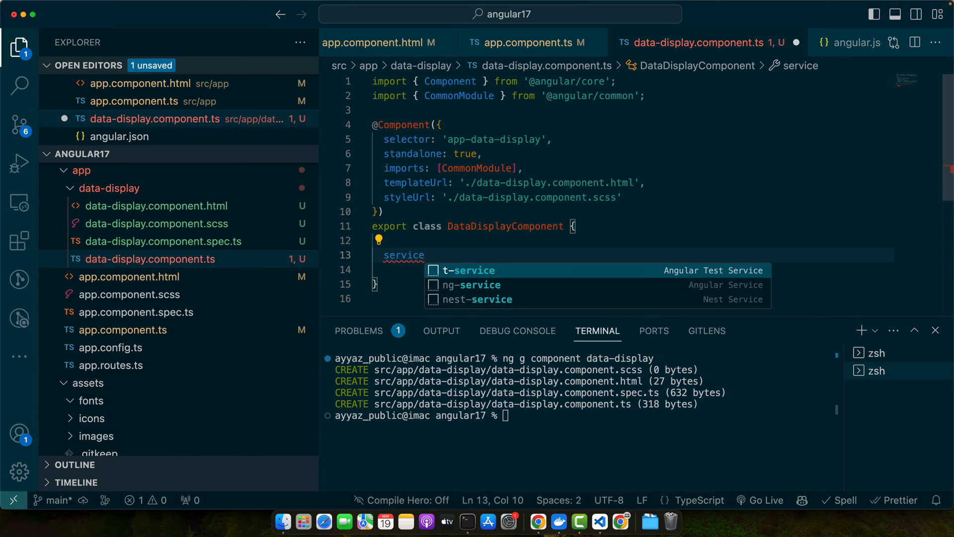
type("httpClient")
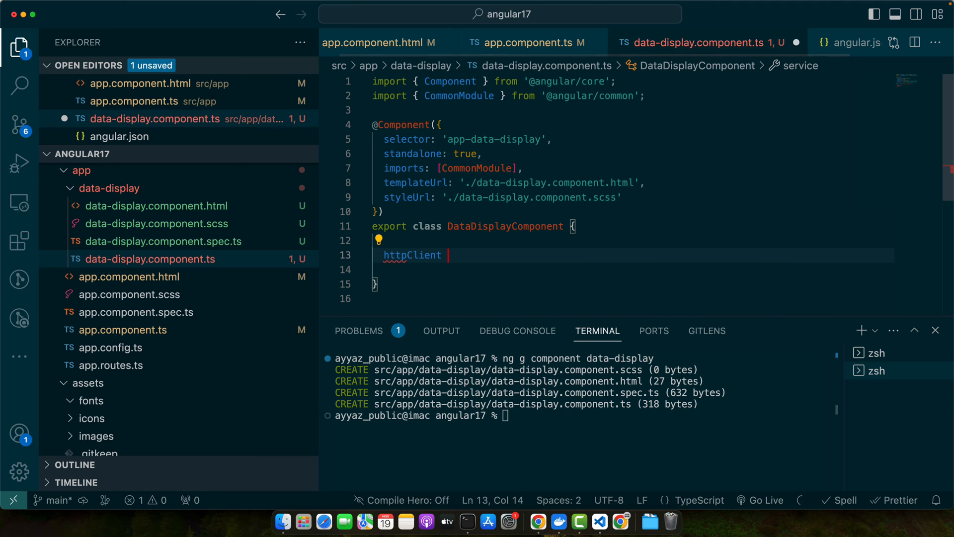
type("= inject")
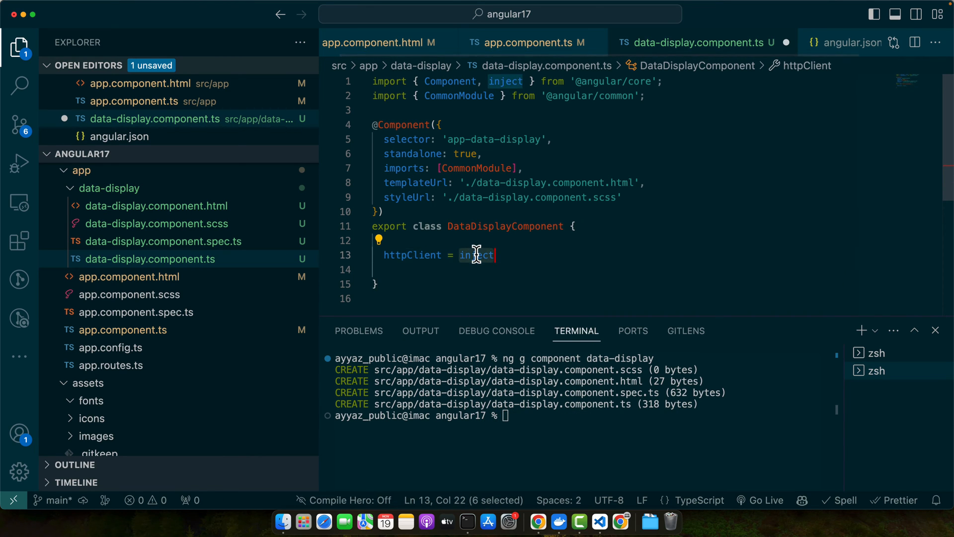
type("()")
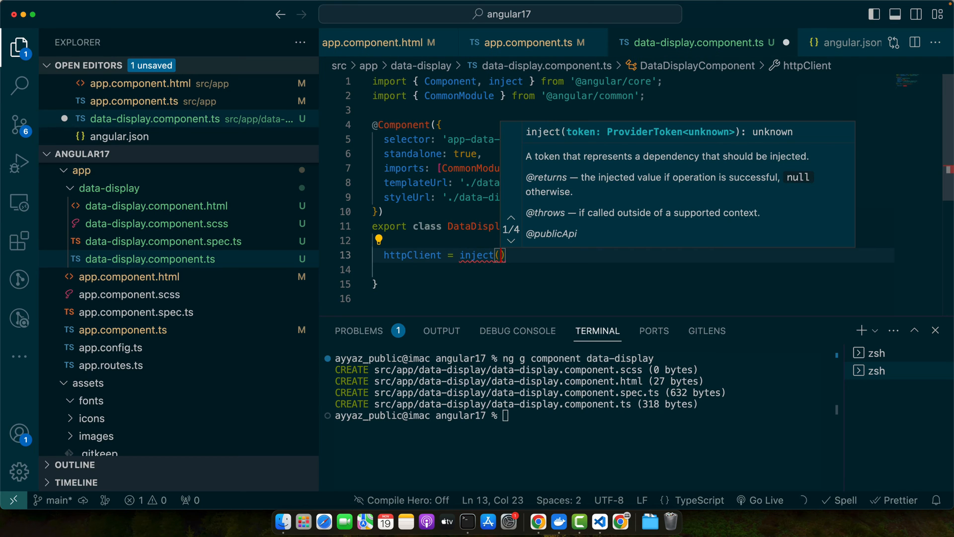
type("'HttpClient'")
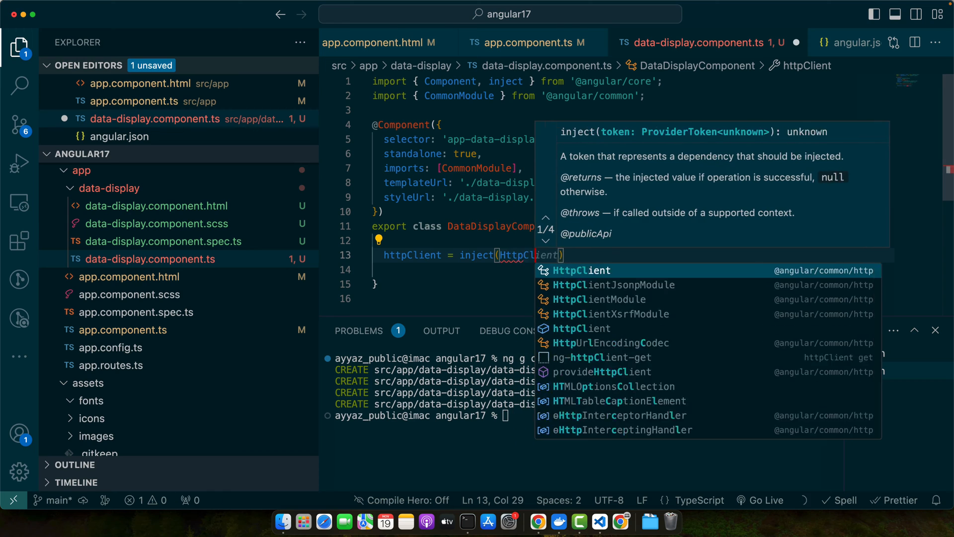
left_click(580, 270)
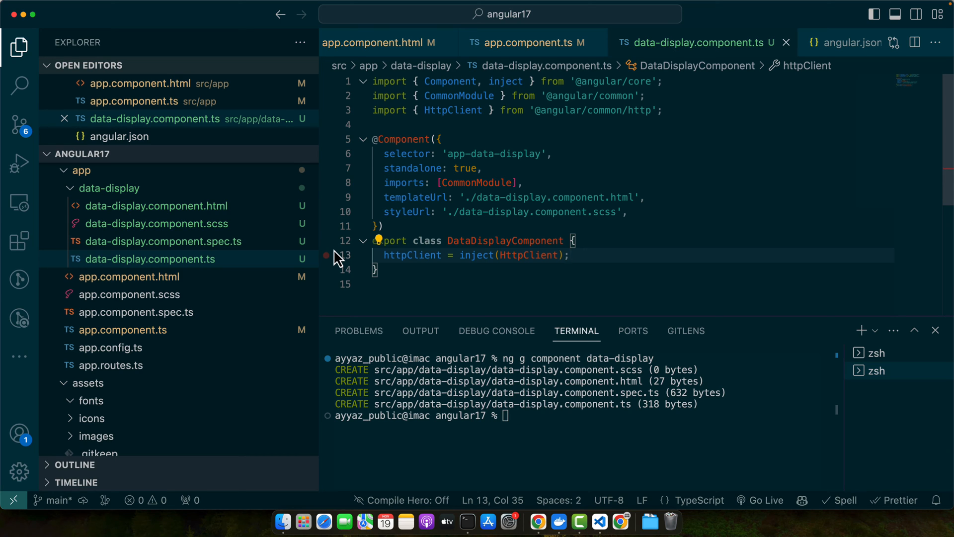
mouse_move(398, 309)
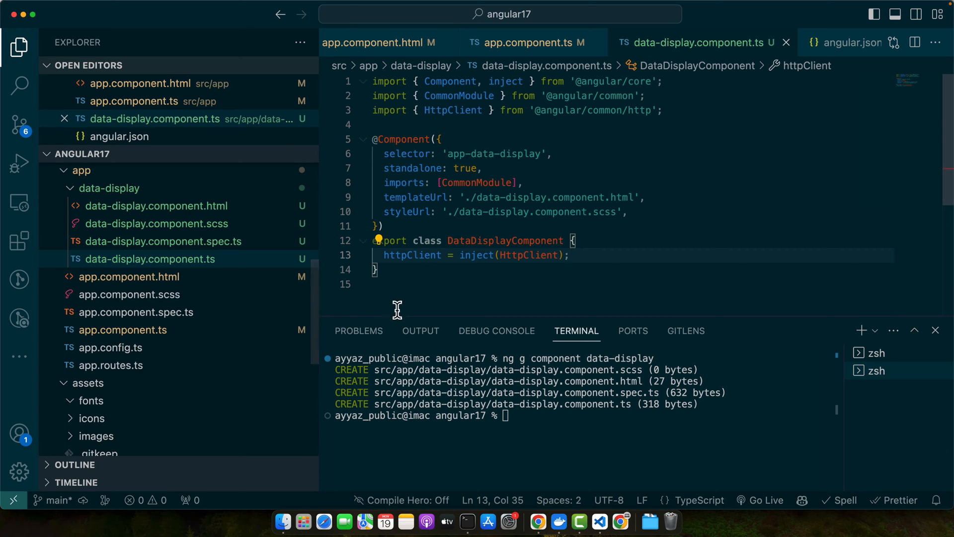
mouse_move(417, 370)
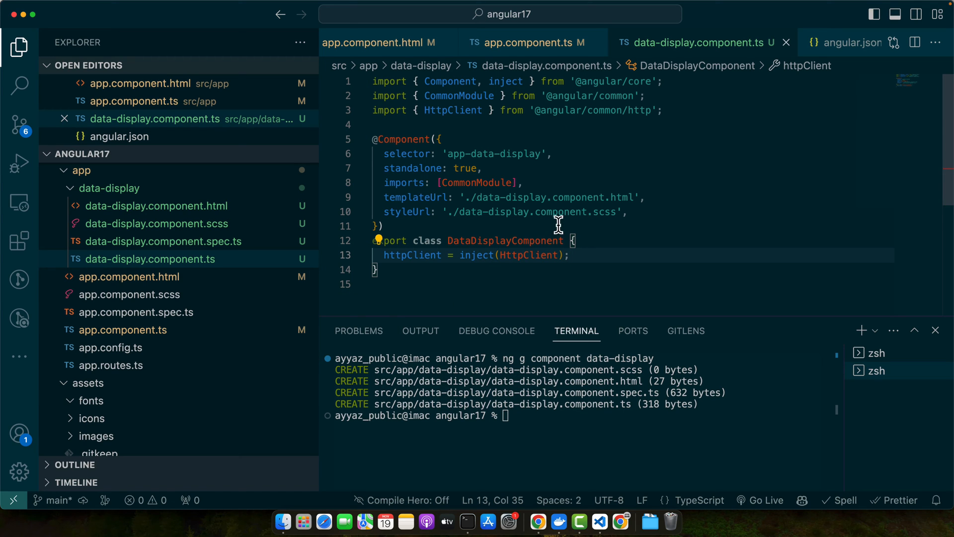
Declare the class as implementing OnInit and give ngOnInit an empty body
type("implements OnInit")
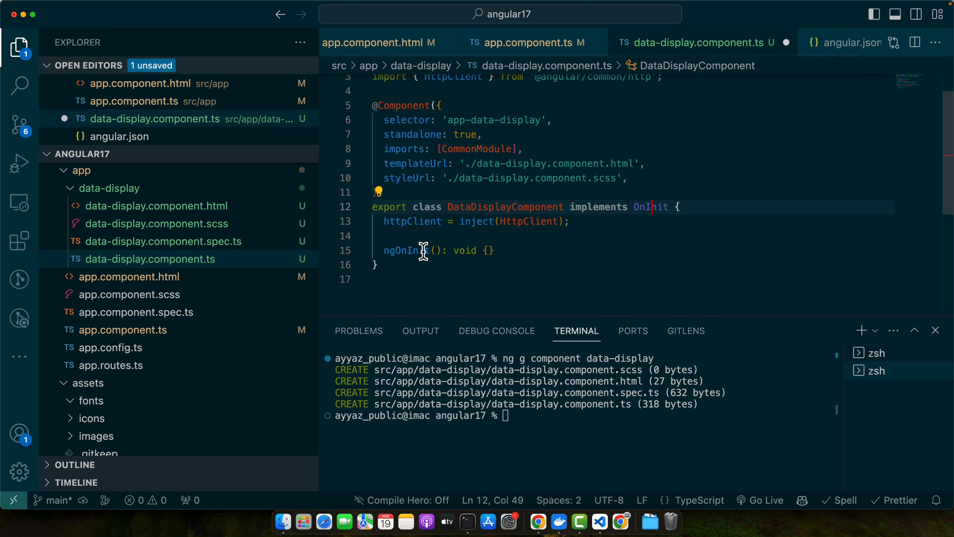
left_click(487, 250)
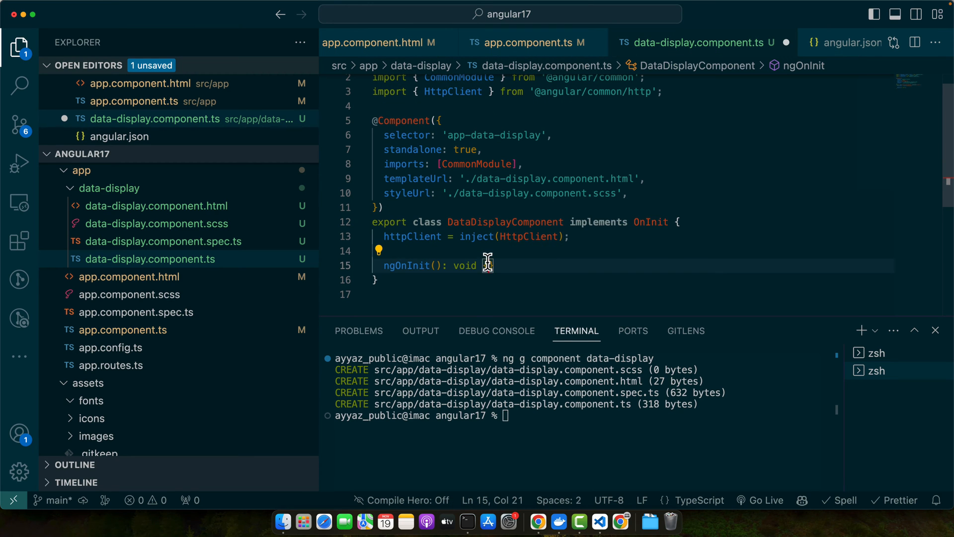
type("{}")
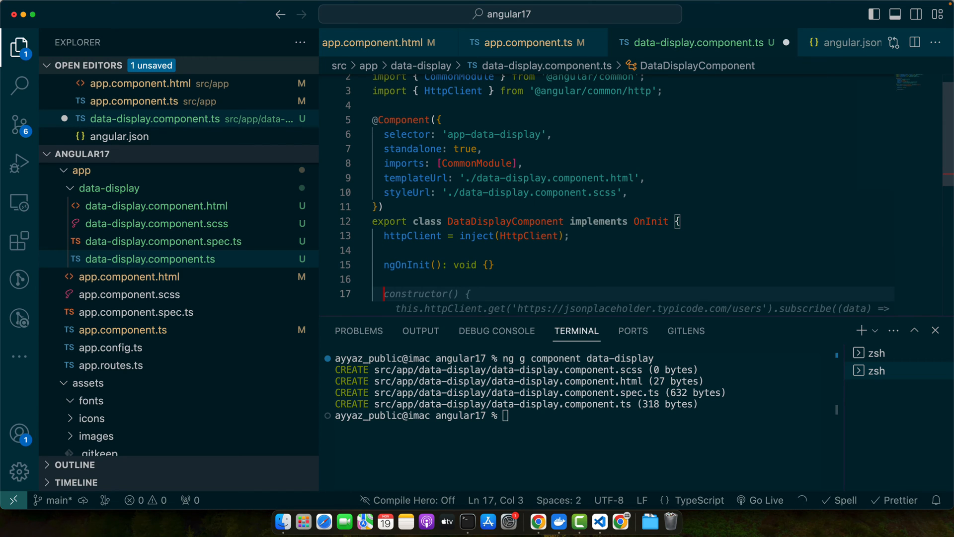
Rename the constructor to fetchData, log the fetched posts and store them in 'data: any[]'
type("fetchData(){")
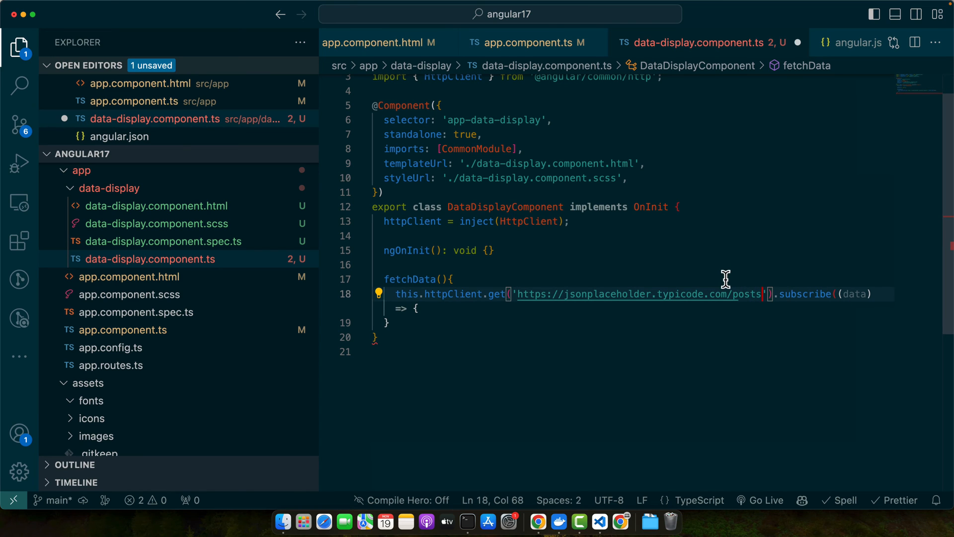
mouse_move(826, 326)
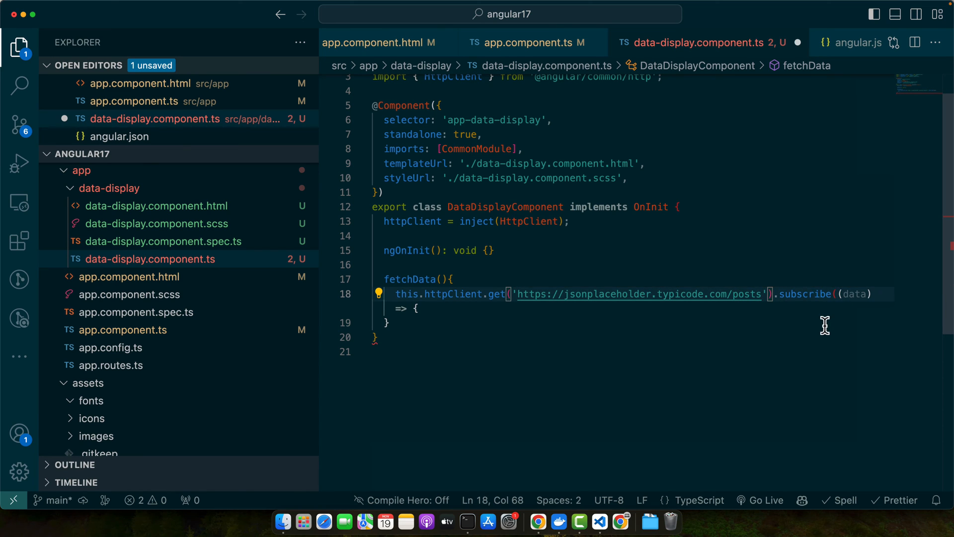
type("console.log(data);")
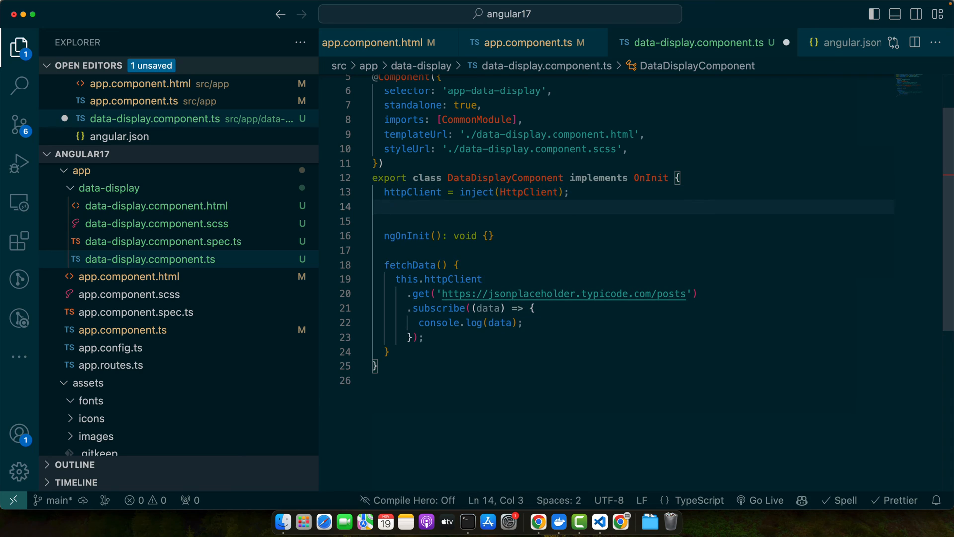
type("data = [];")
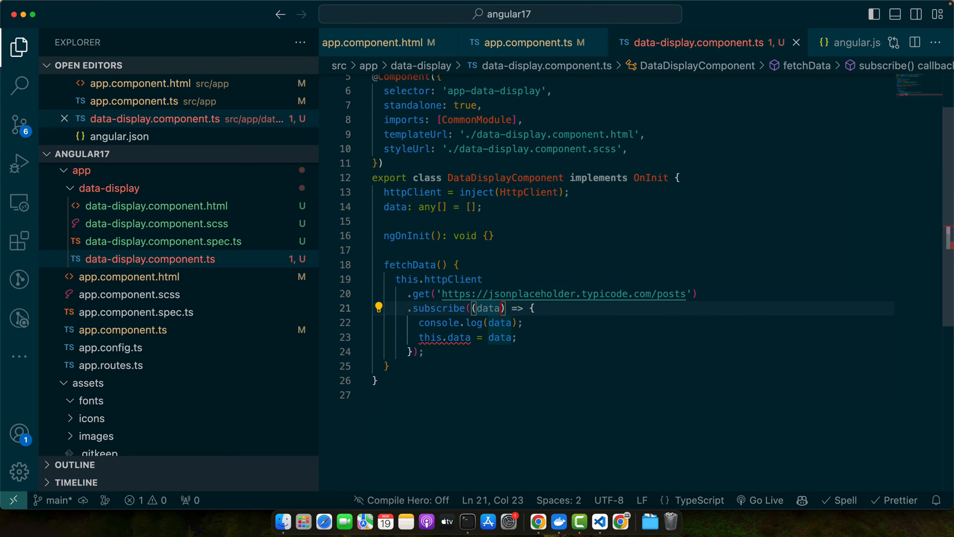
type(": any")
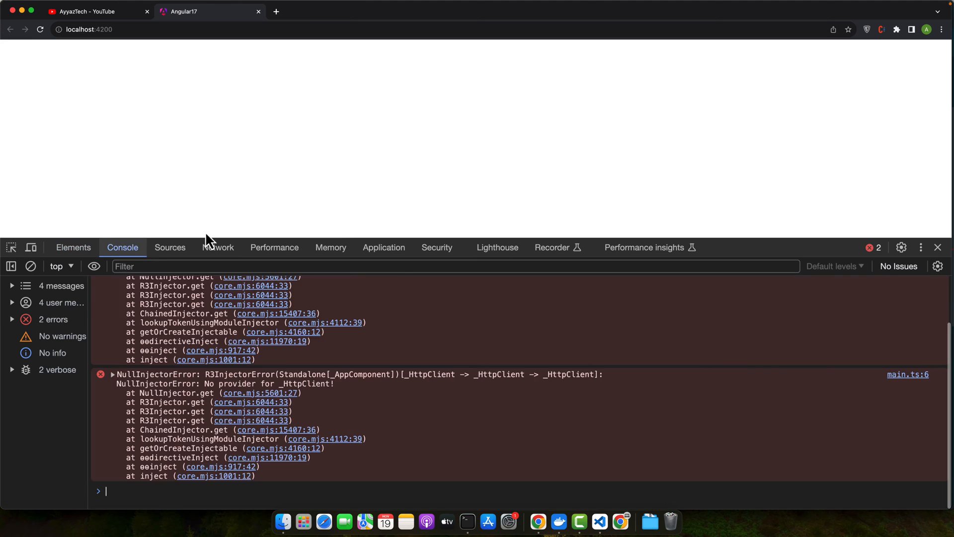
scroll("up", 3)
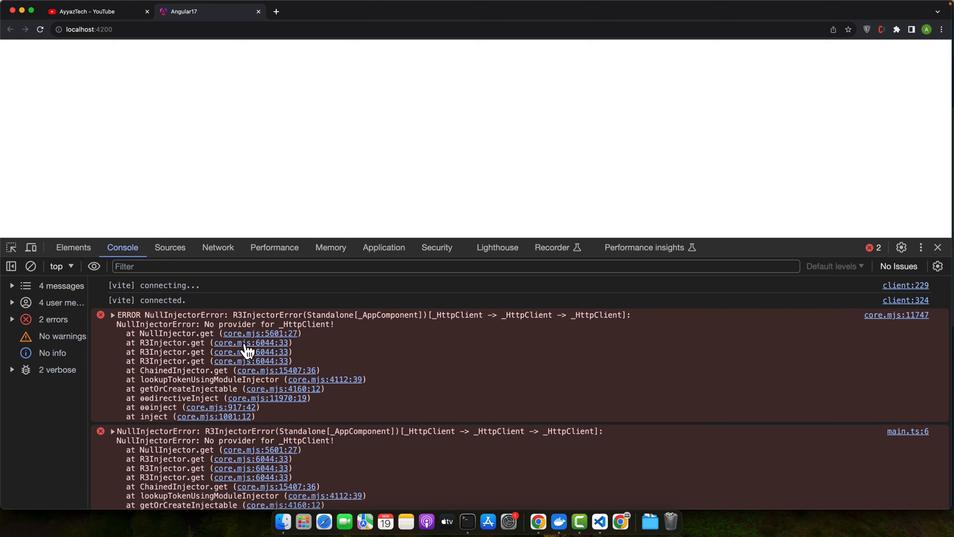
left_click(599, 521)
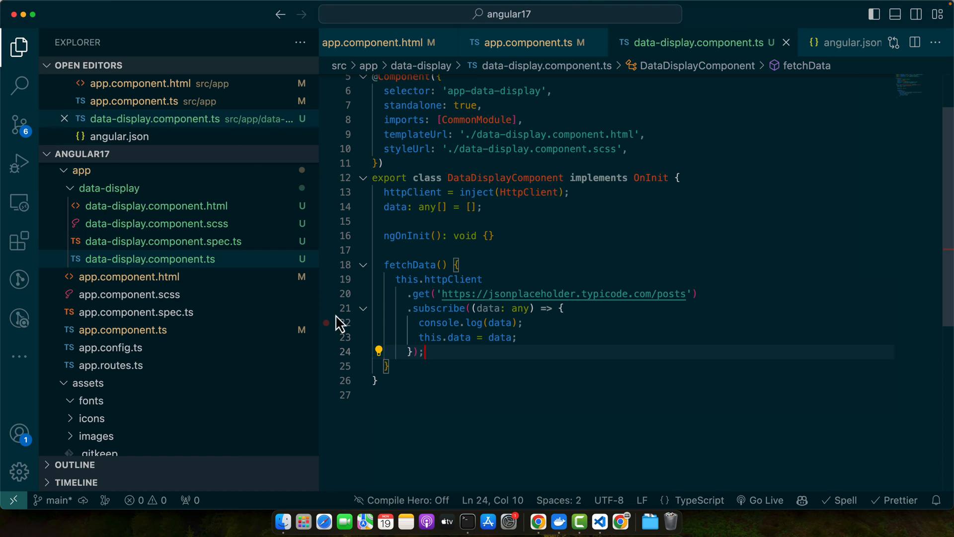
Import HttpClientModule, call this.fetchData() in ngOnInit, and inspect the 100 logged posts
scroll("up", 3)
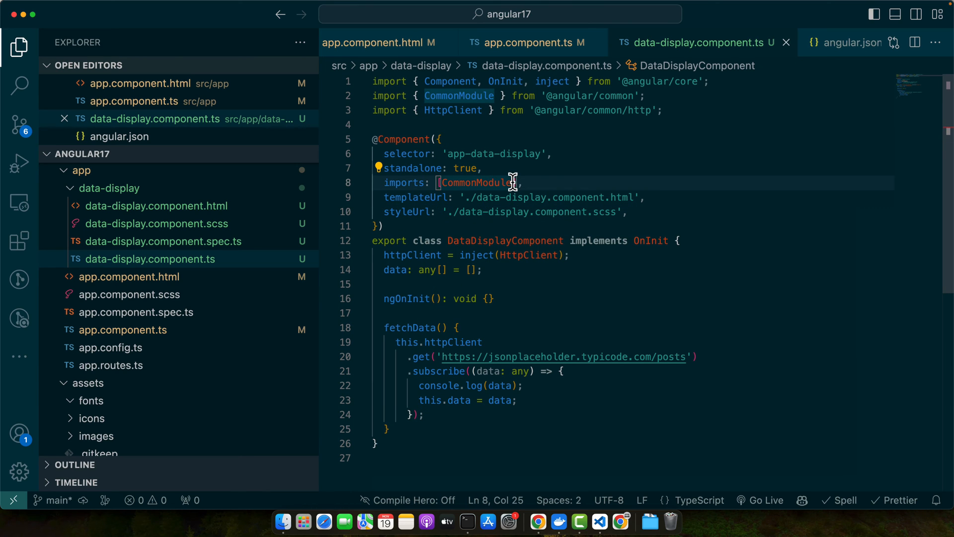
type(", HttpClientModule")
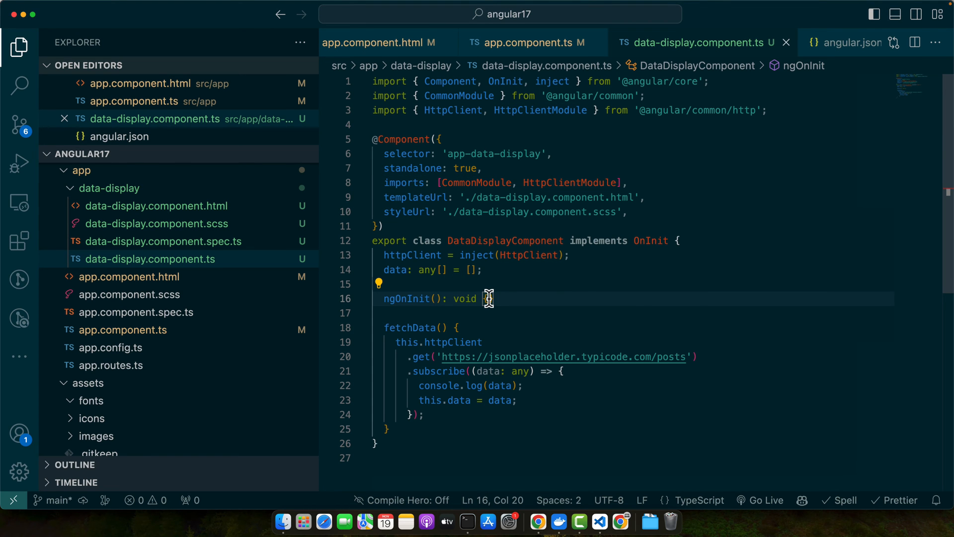
type("this.fetchData();")
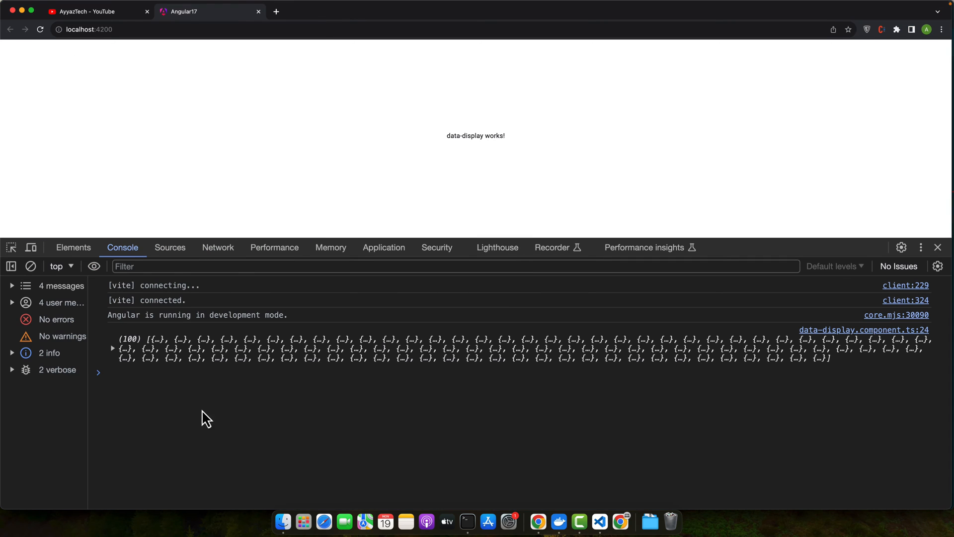
left_click(112, 348)
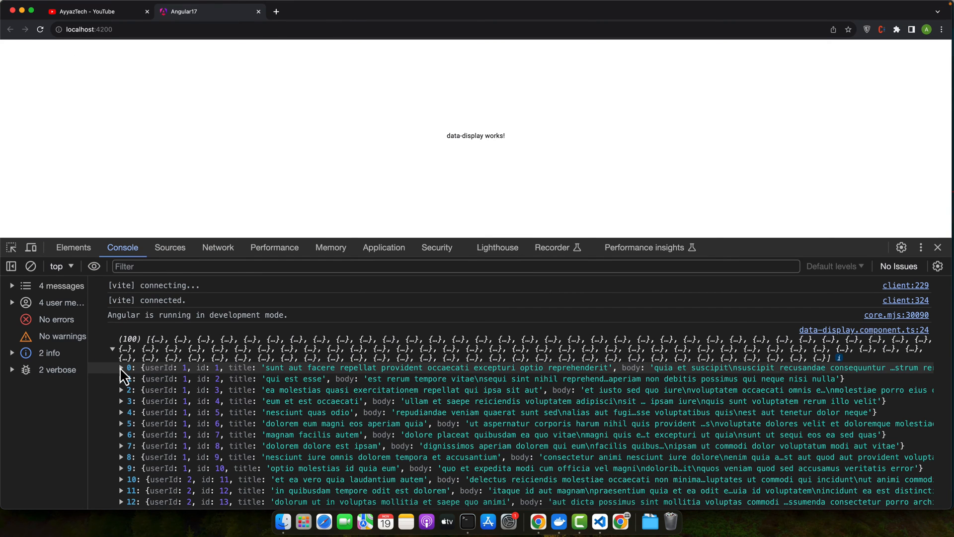
left_click(217, 248)
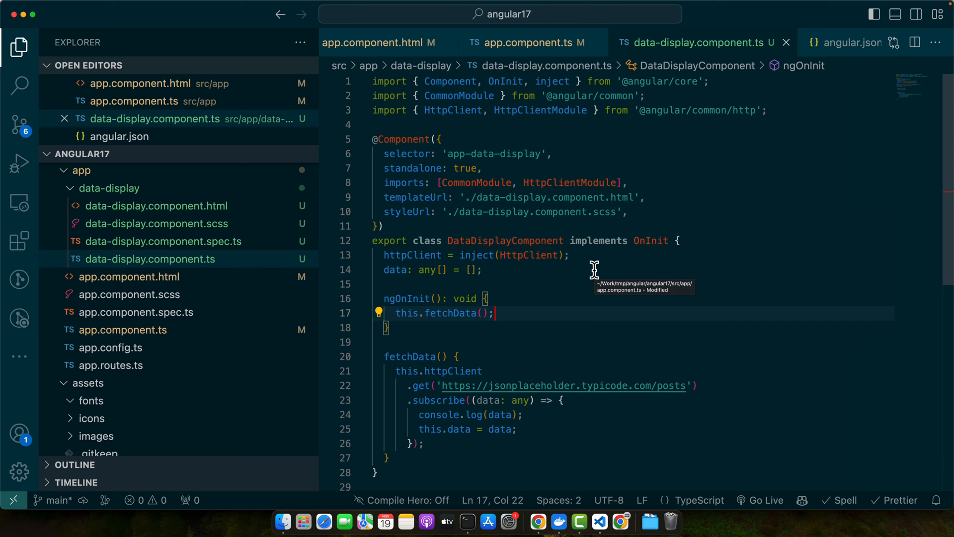
mouse_move(578, 307)
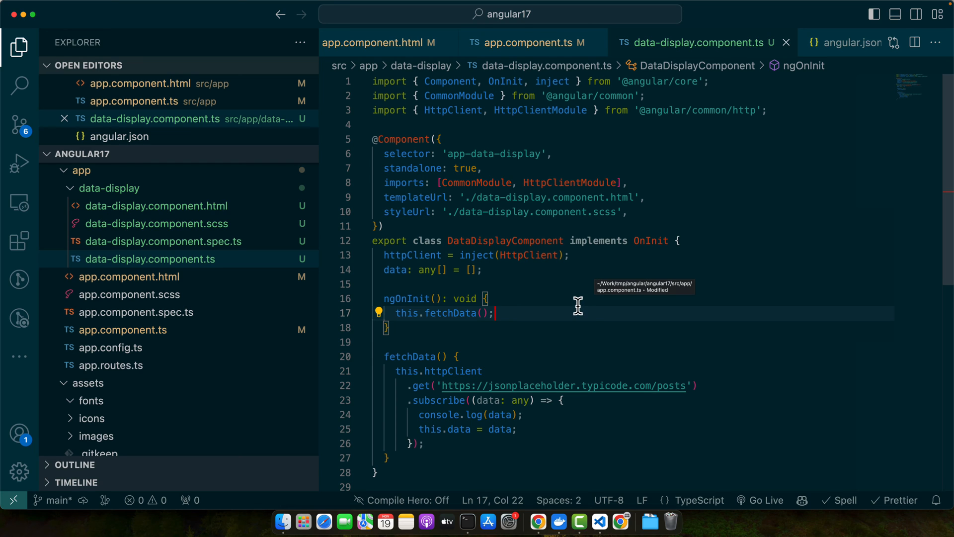
left_click(156, 205)
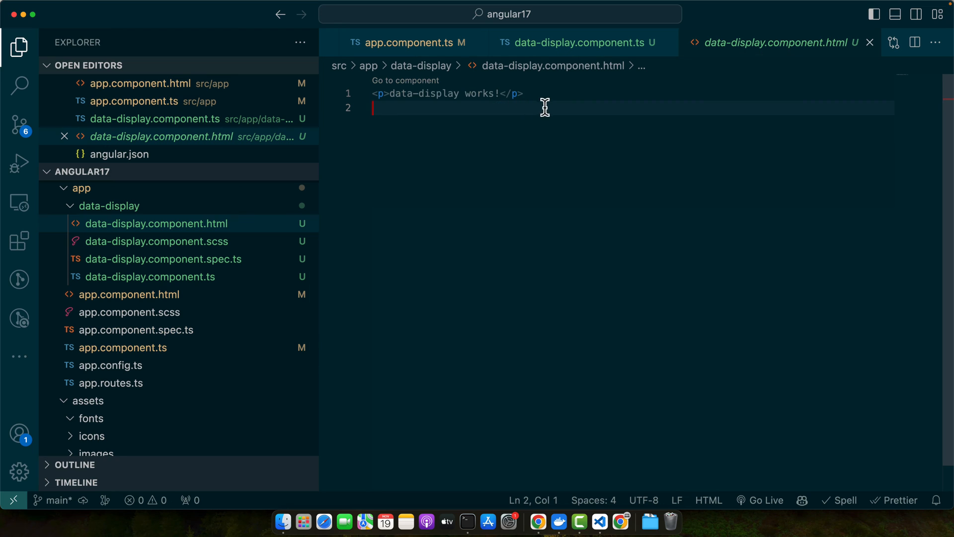
type("ul>")
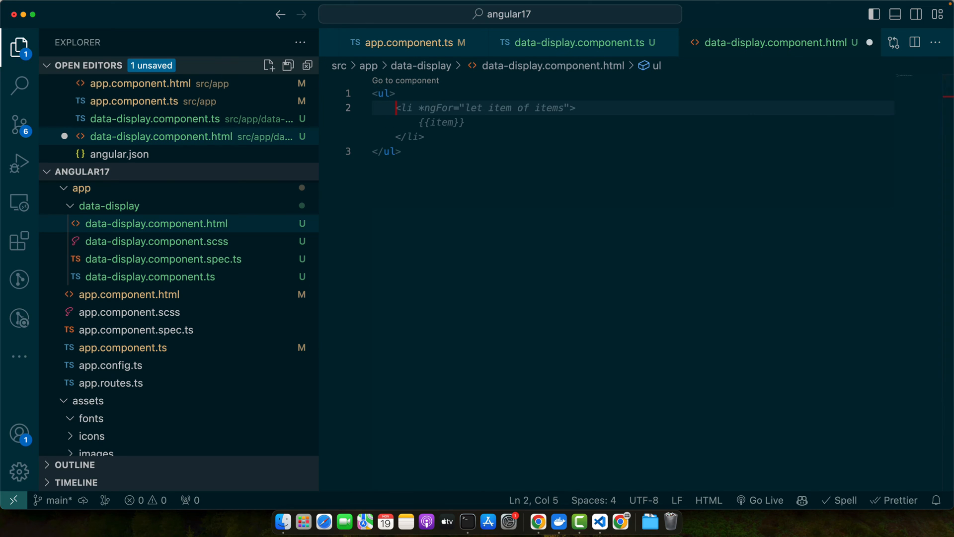
type("@for")
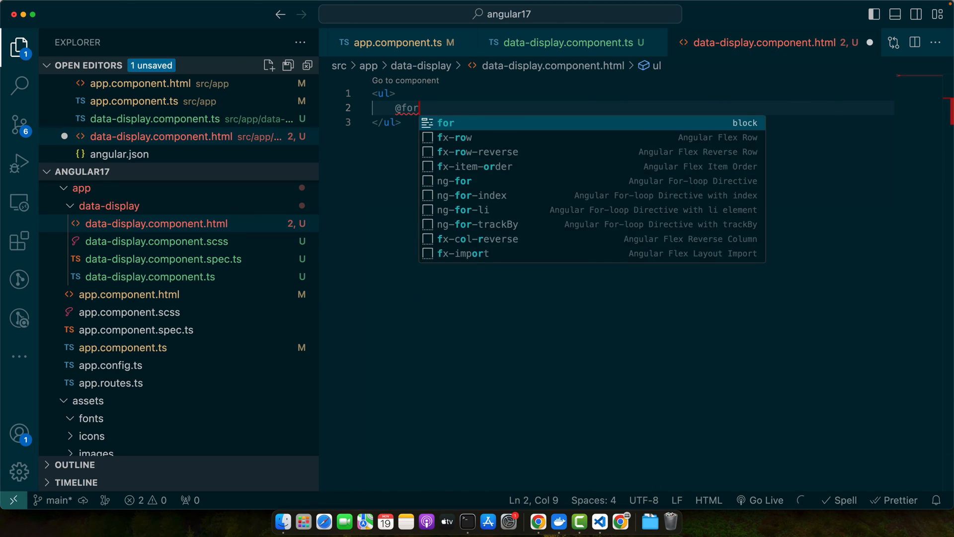
type("(){")
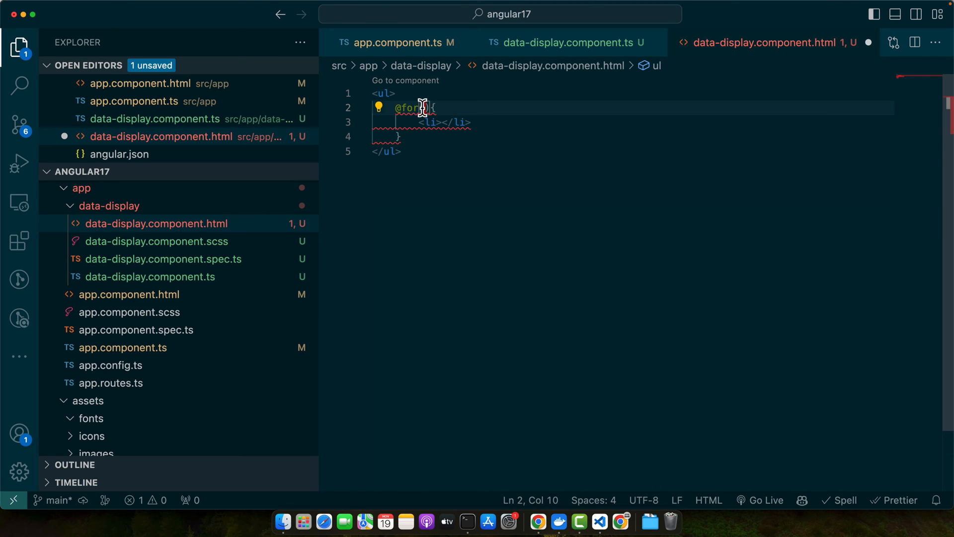
type("(let post of )")
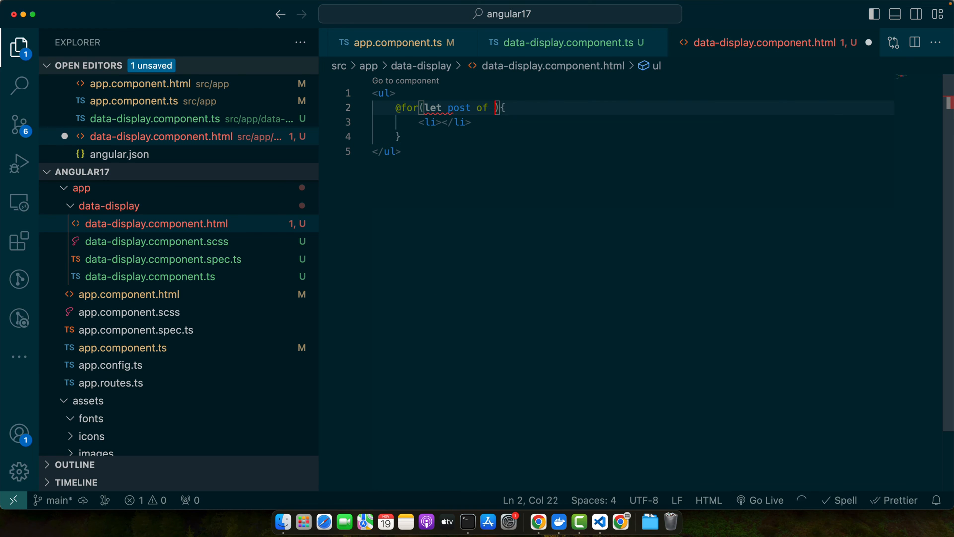
type("data;")
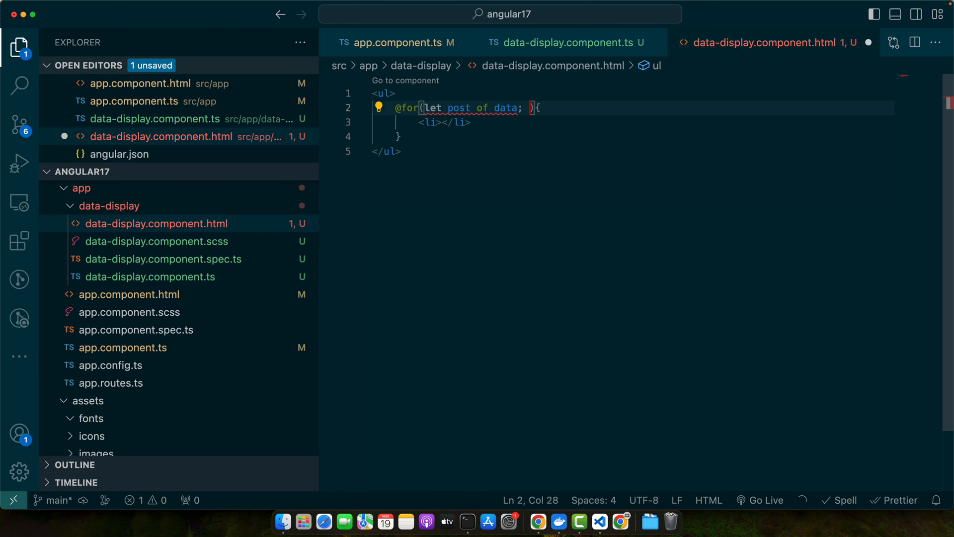
type("track post.id")
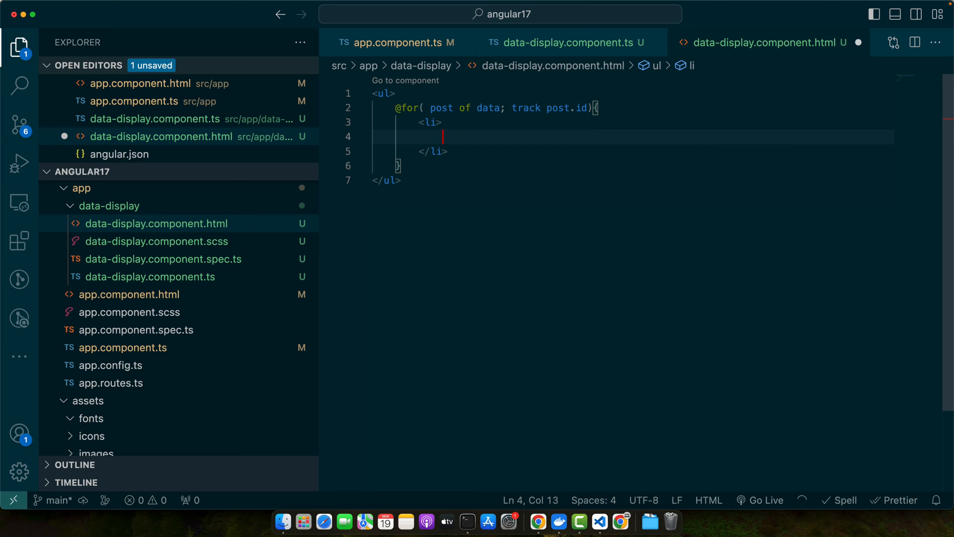
type("<h3>{{}}</h3>")
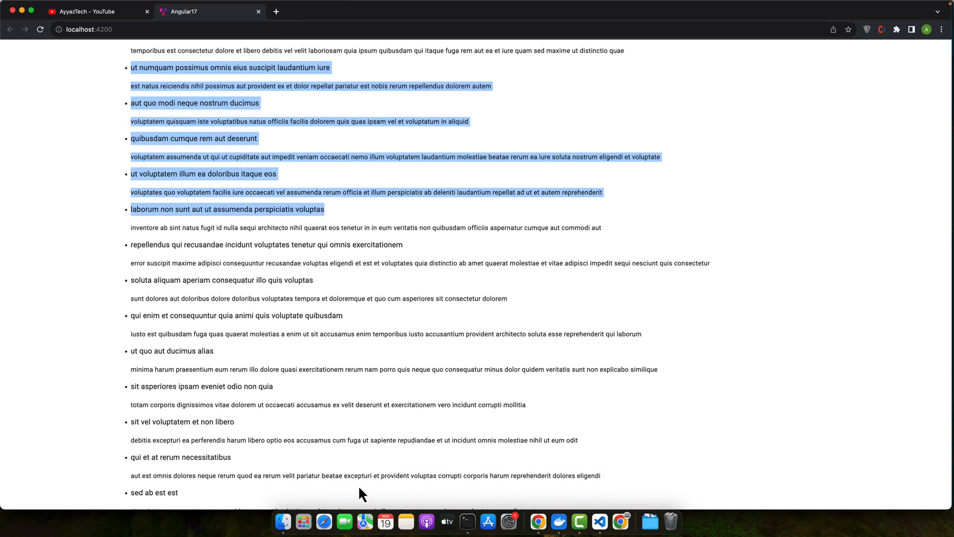
Scroll through the rendered post titles and bodies, then switch to the YouTube channel tab
scroll("up", 3)
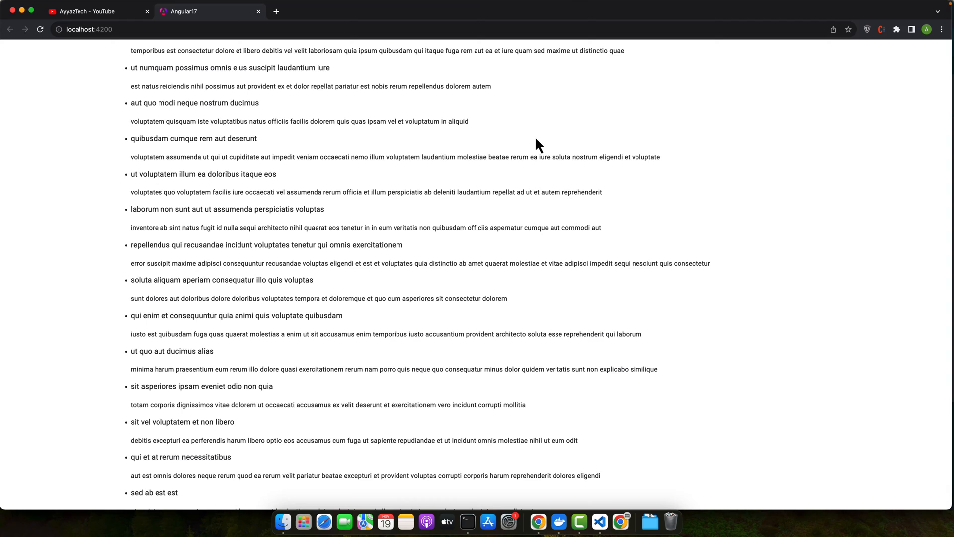
scroll("down", 3)
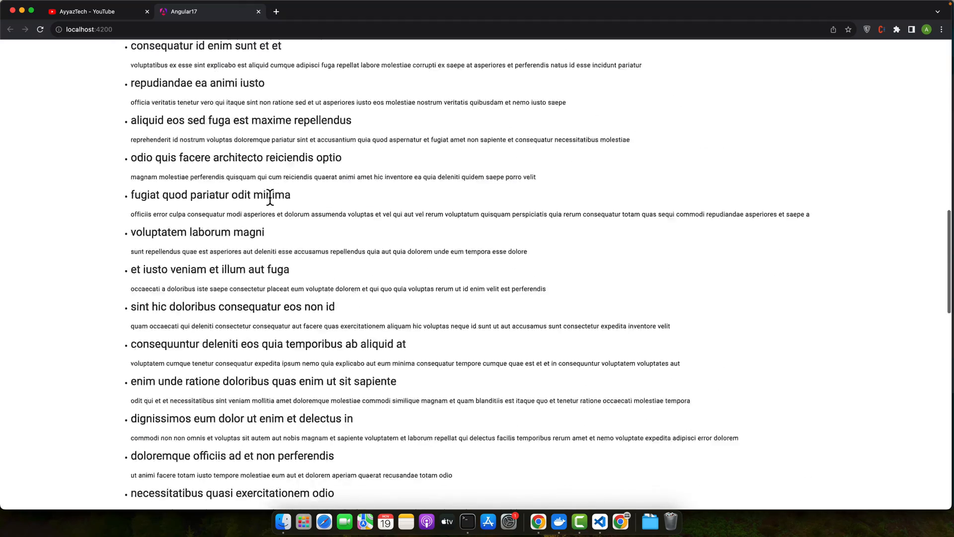
scroll("down", 3)
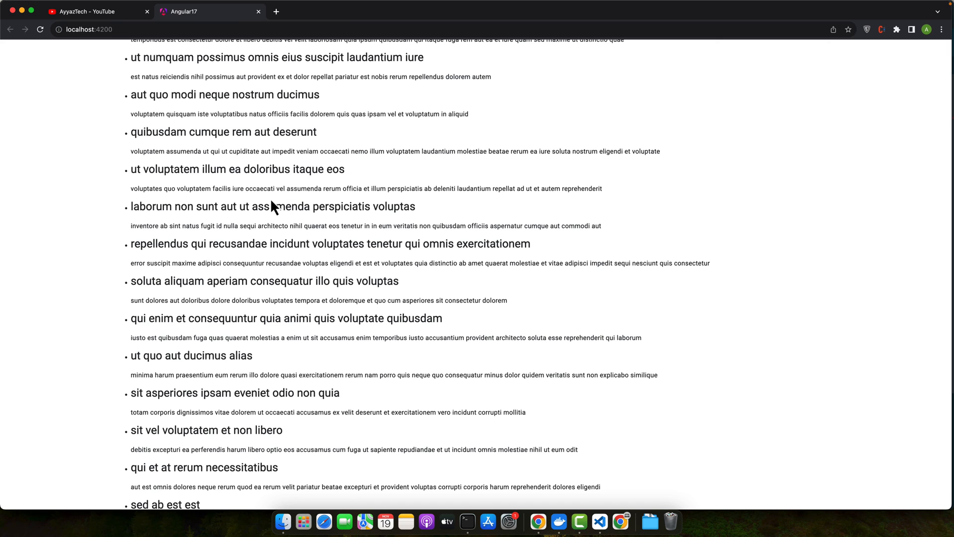
mouse_move(73, 57)
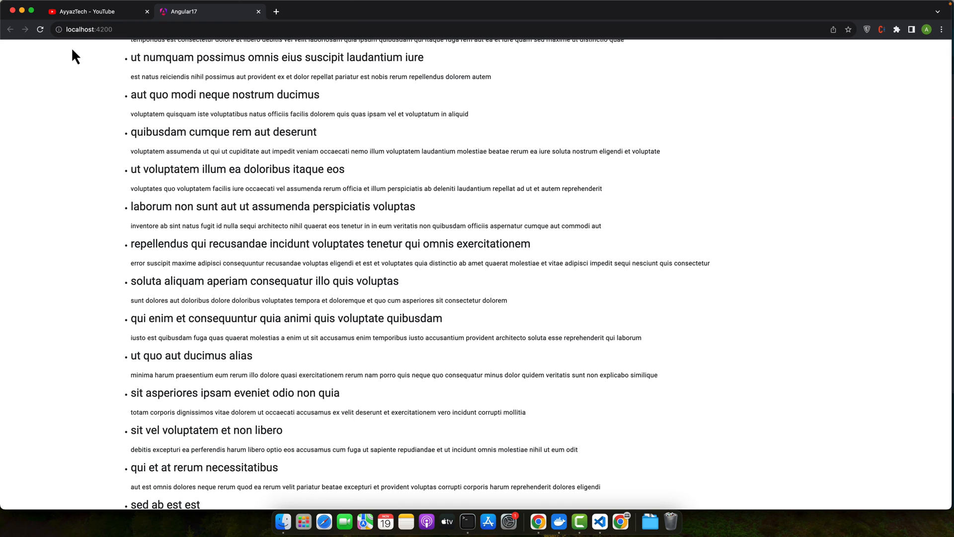
left_click(98, 10)
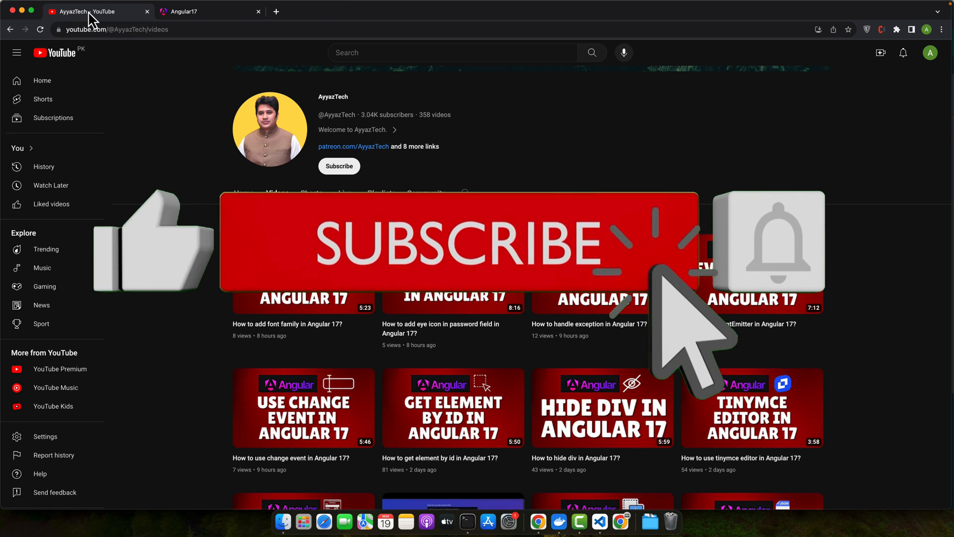
mouse_move(840, 341)
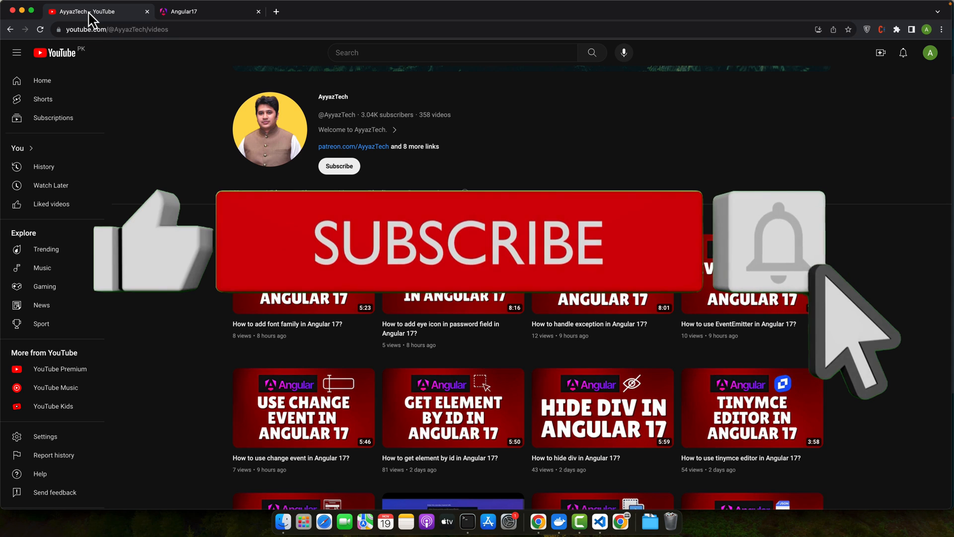